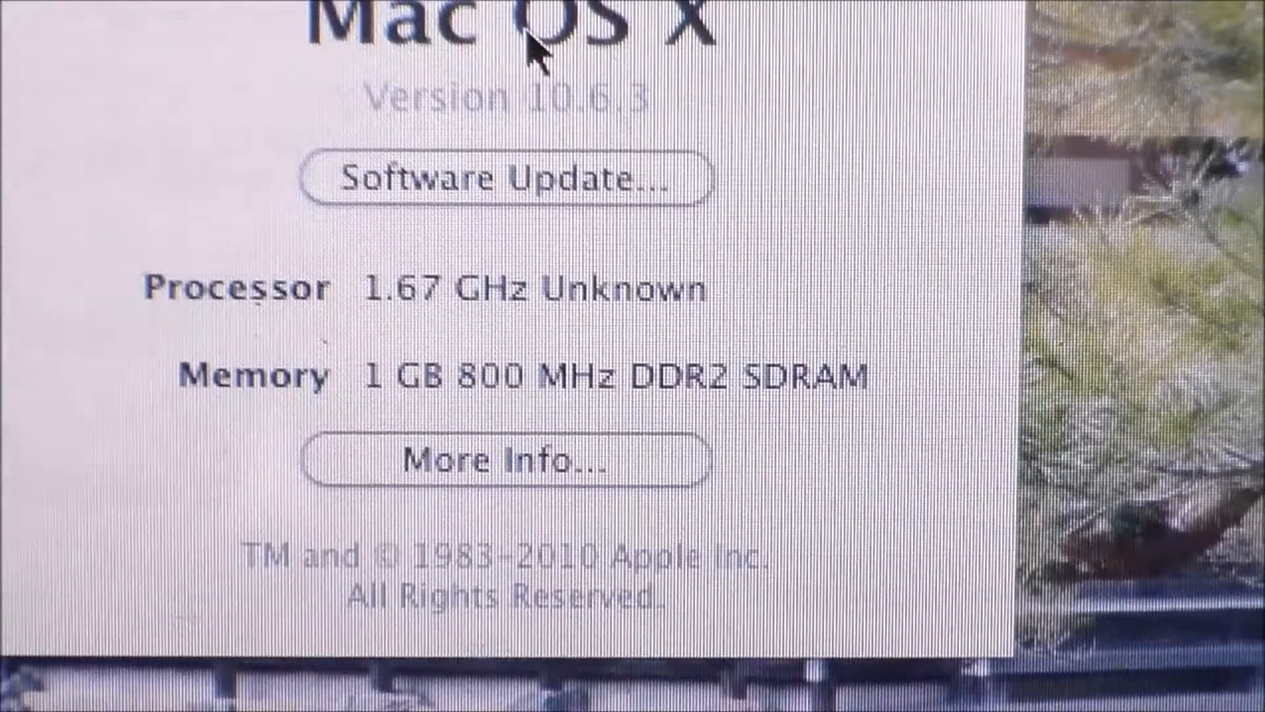
mouse_move(456, 342)
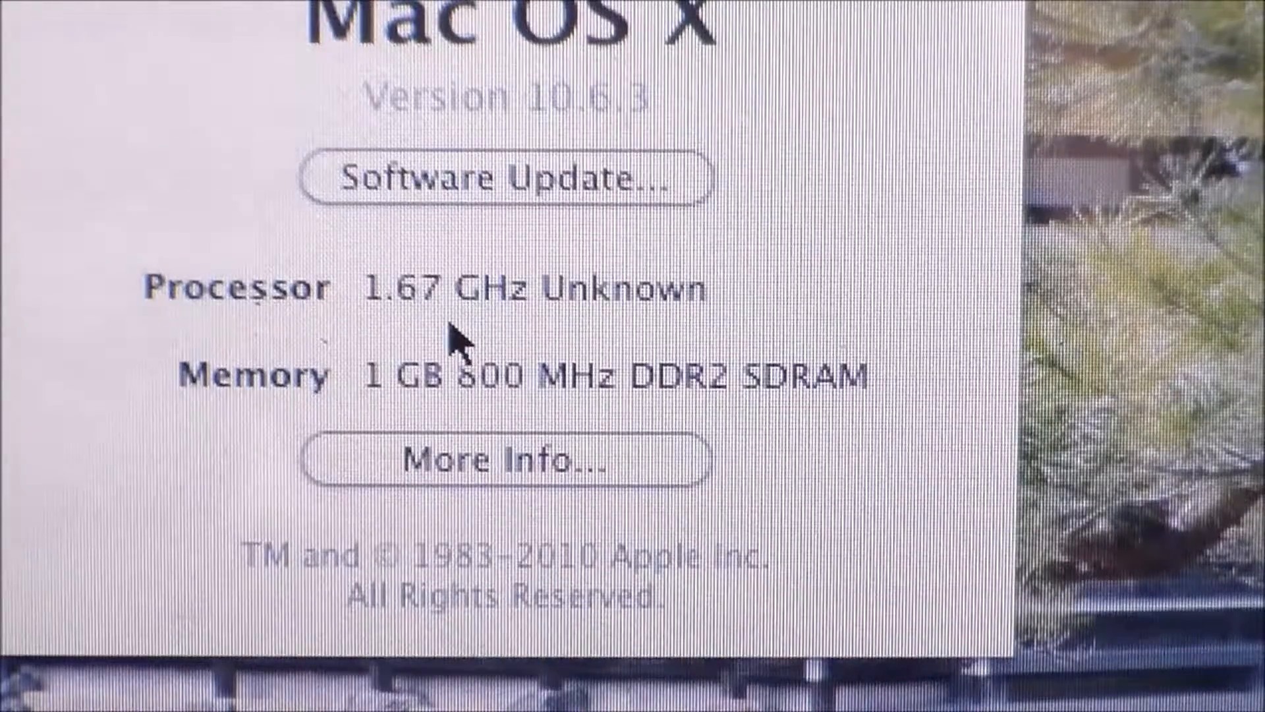
mouse_move(617, 323)
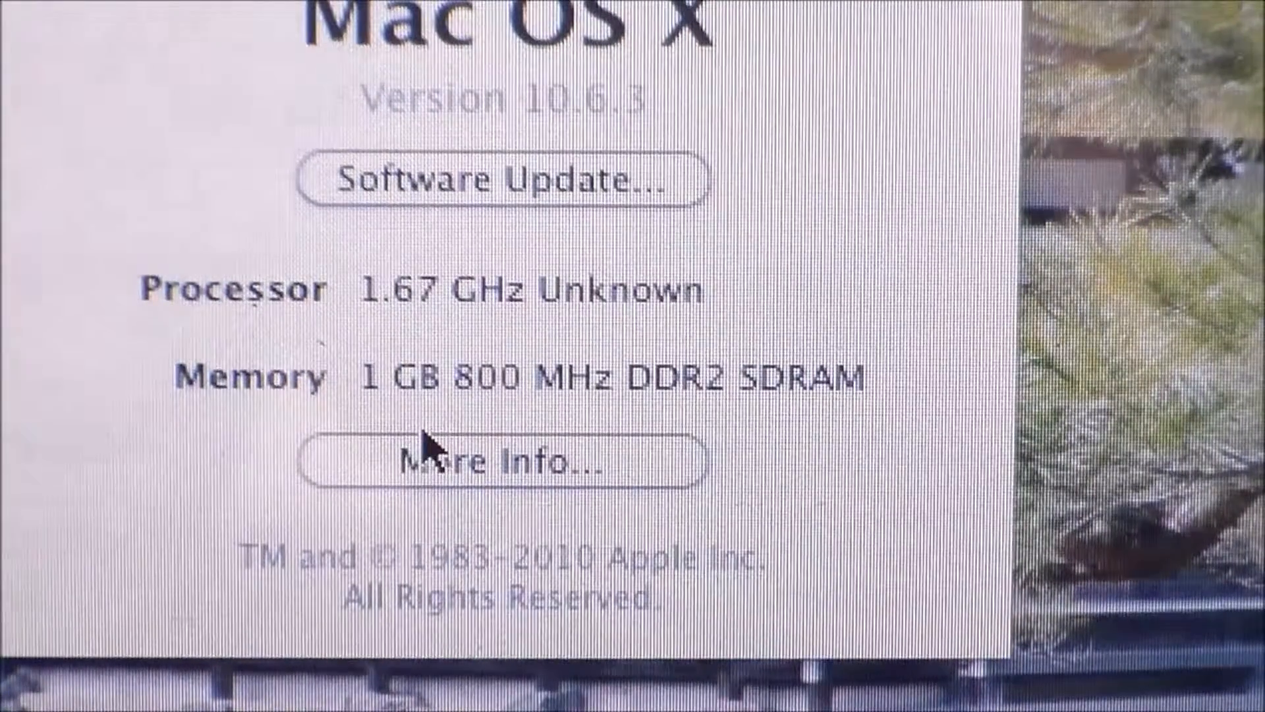
mouse_move(506, 463)
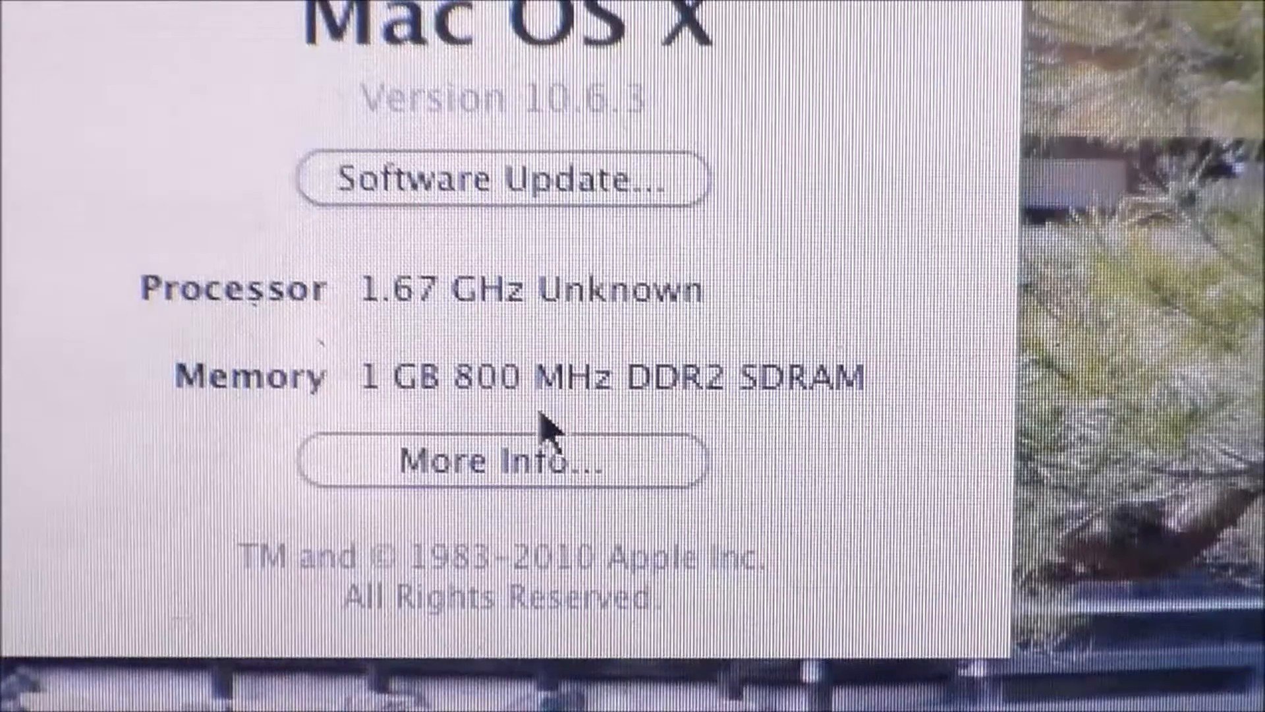
mouse_move(528, 487)
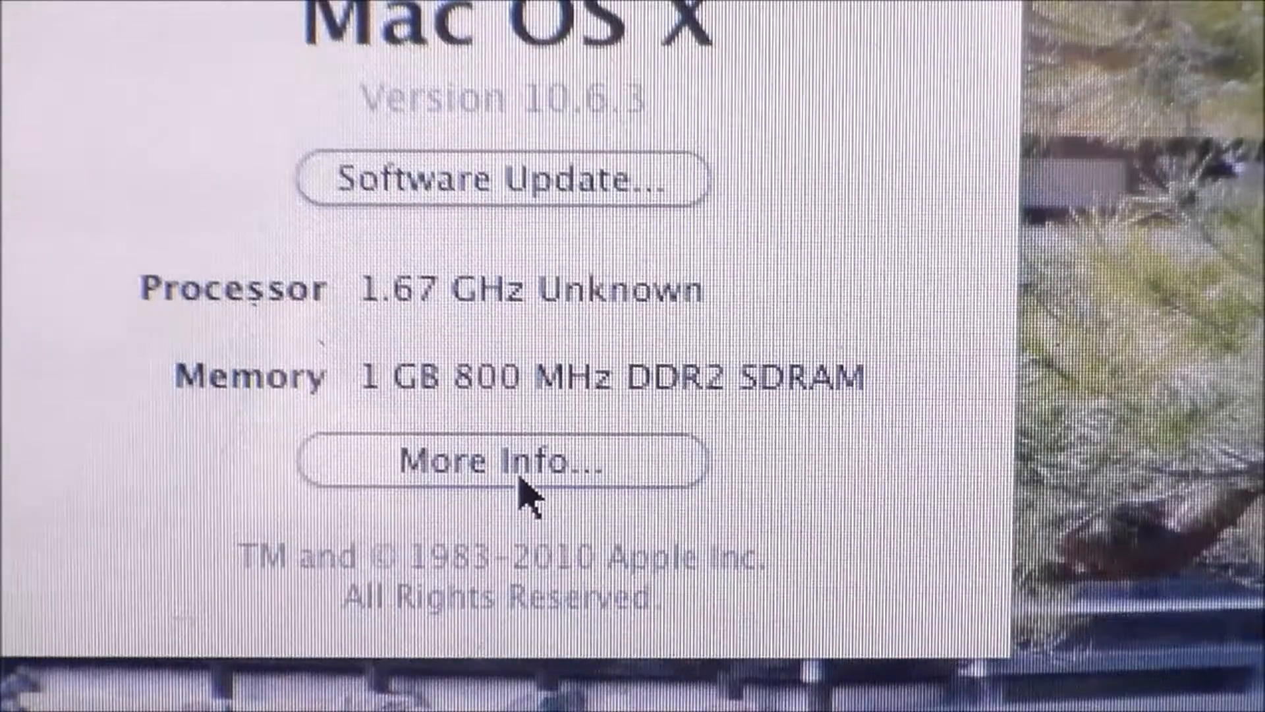
mouse_move(516, 497)
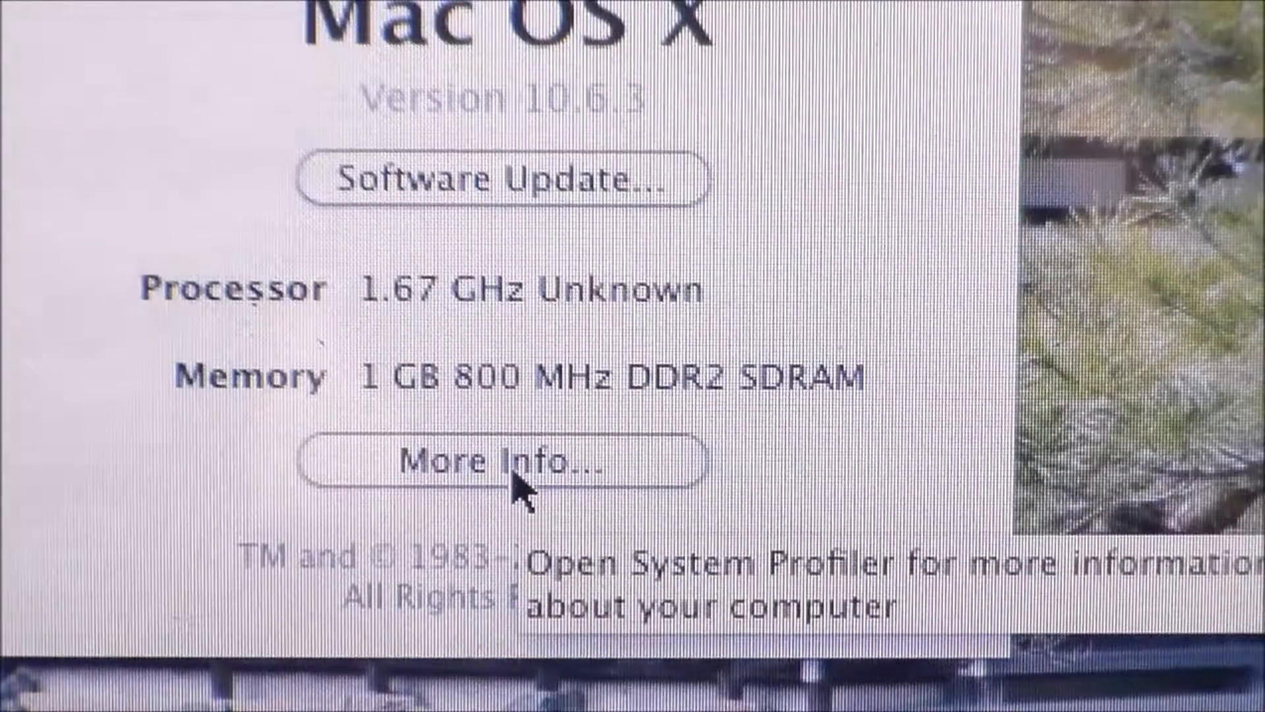
mouse_move(460, 174)
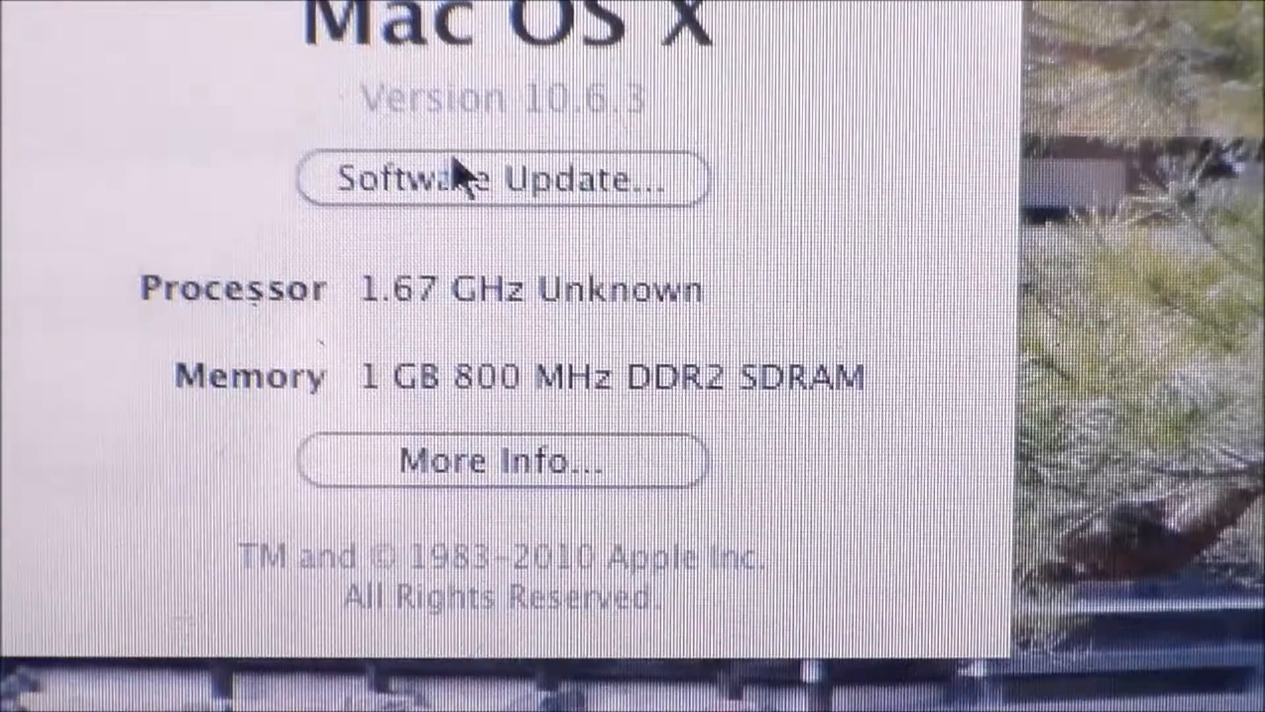
mouse_move(551, 369)
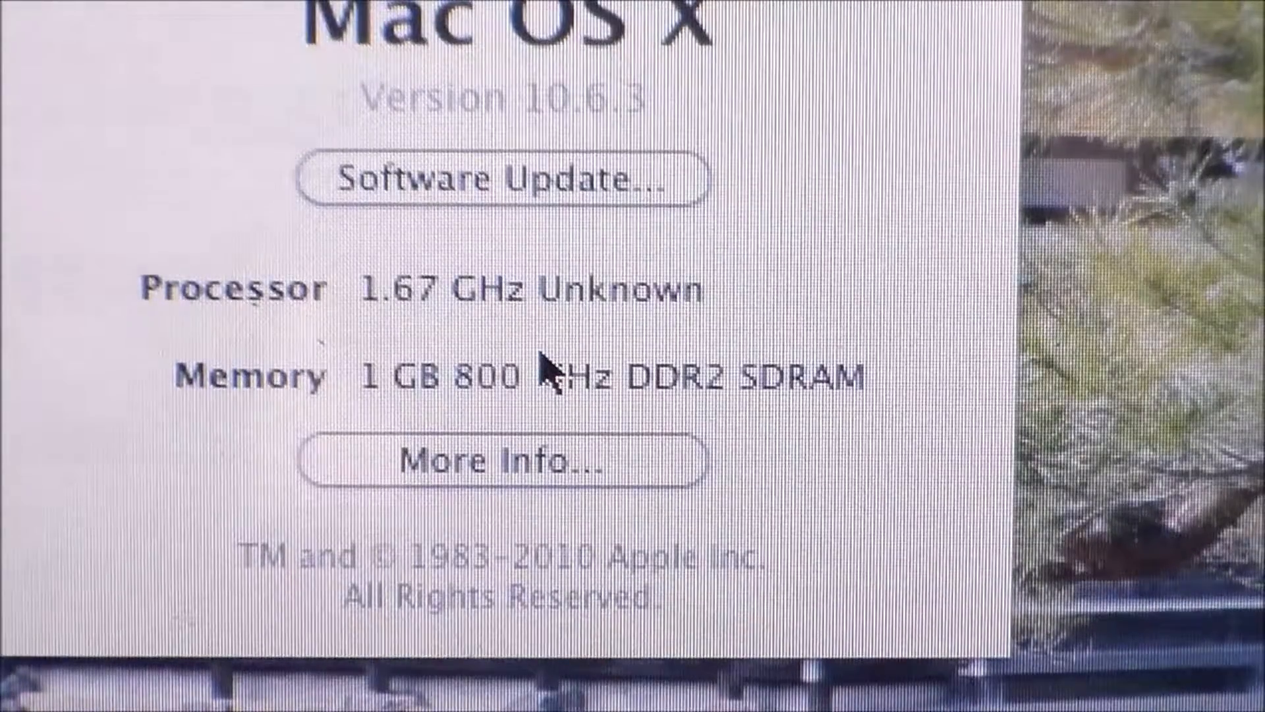
mouse_move(520, 476)
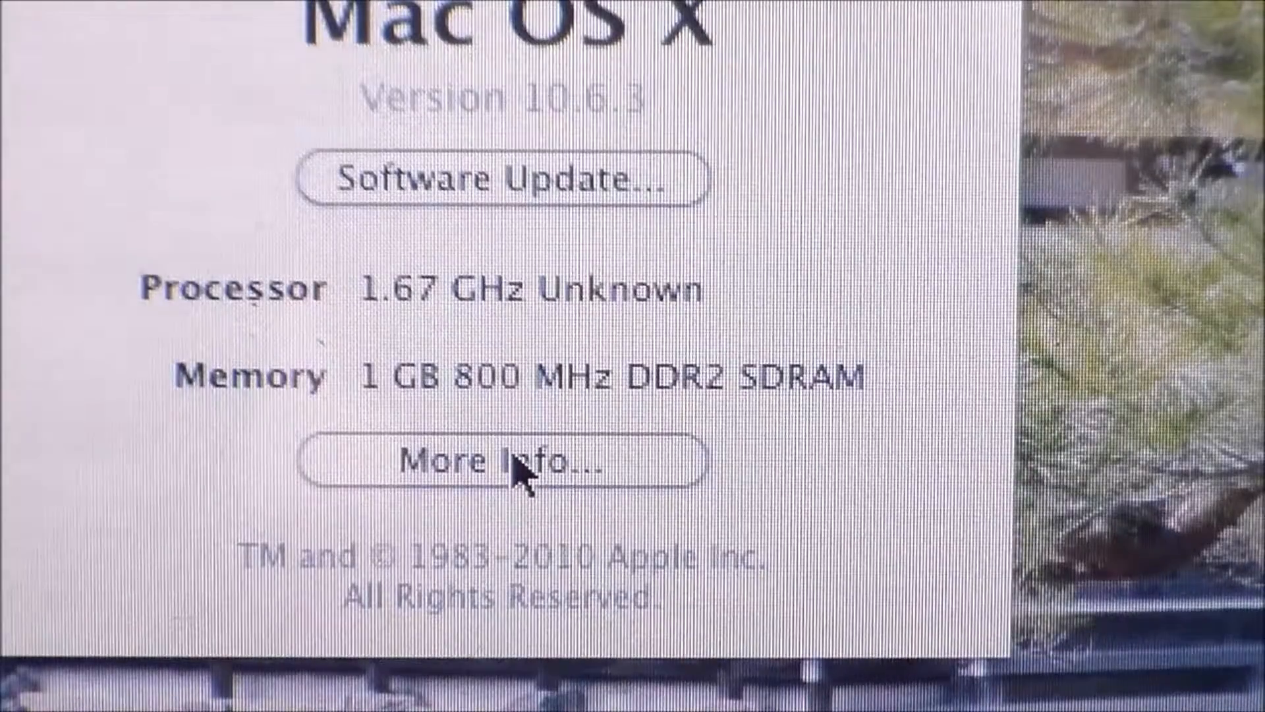
Launch System Profiler via More Info to show the MacBook4,1 with 1.67 GHz processor and 1 GB memory
click(502, 462)
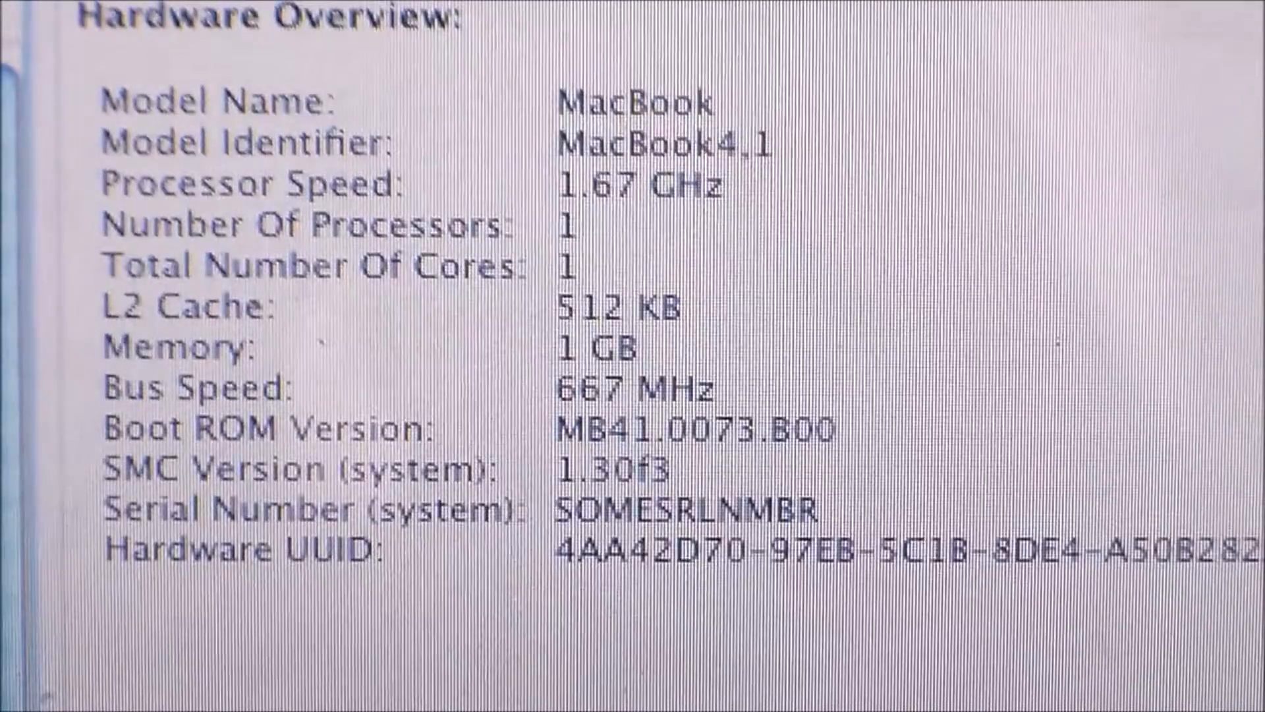